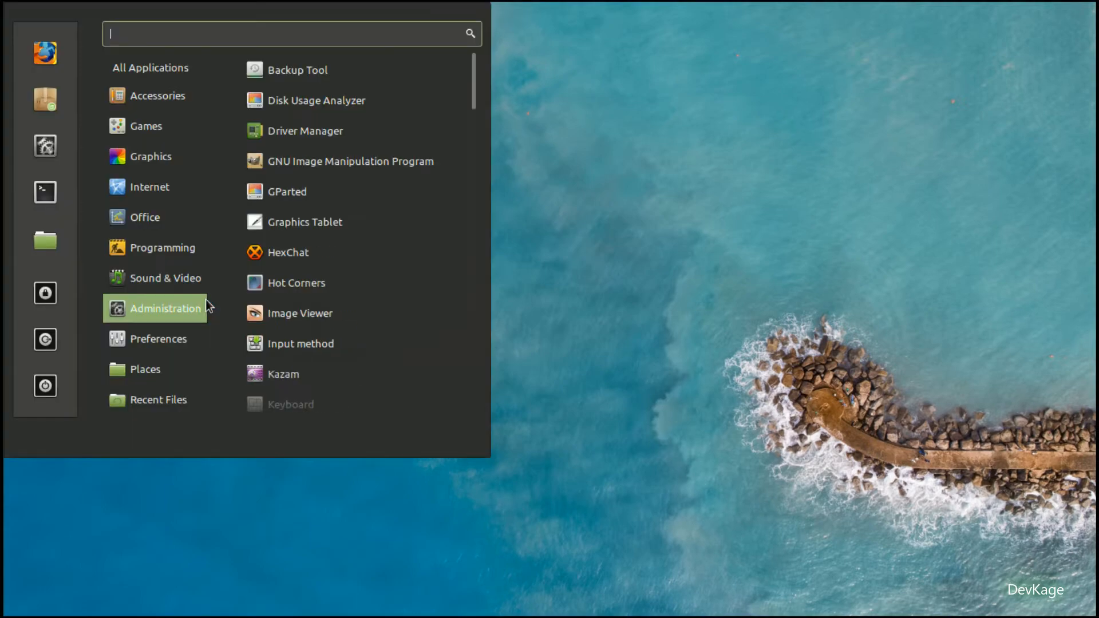
# Step: Launch Firefox and load the SFML homepage at sfml-dev.org
pyautogui.click(44, 53)
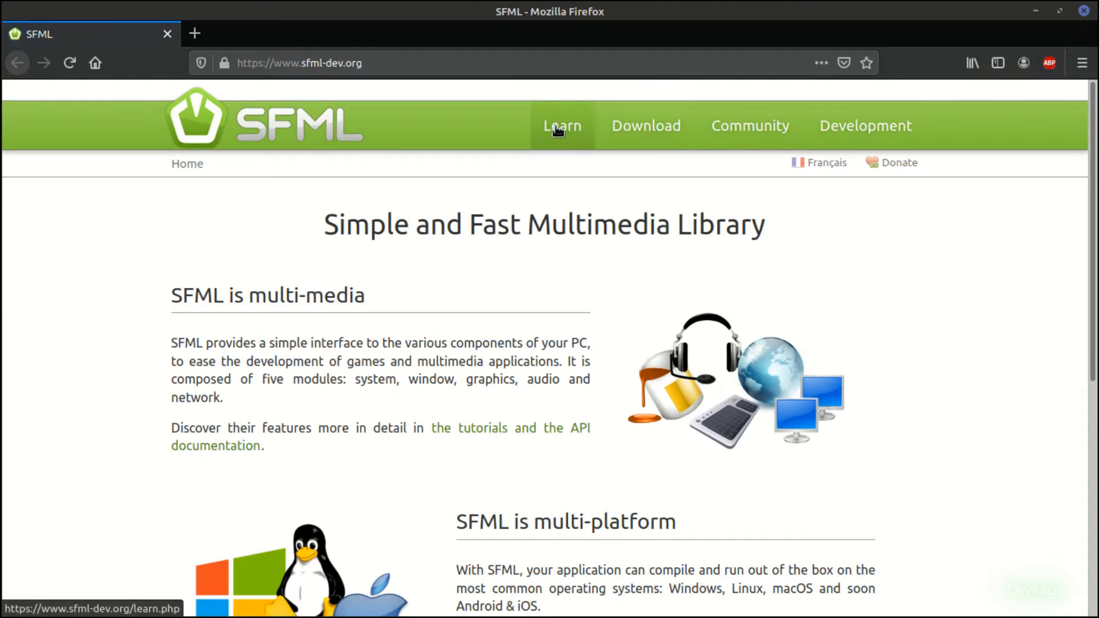
pyautogui.moveTo(583, 137)
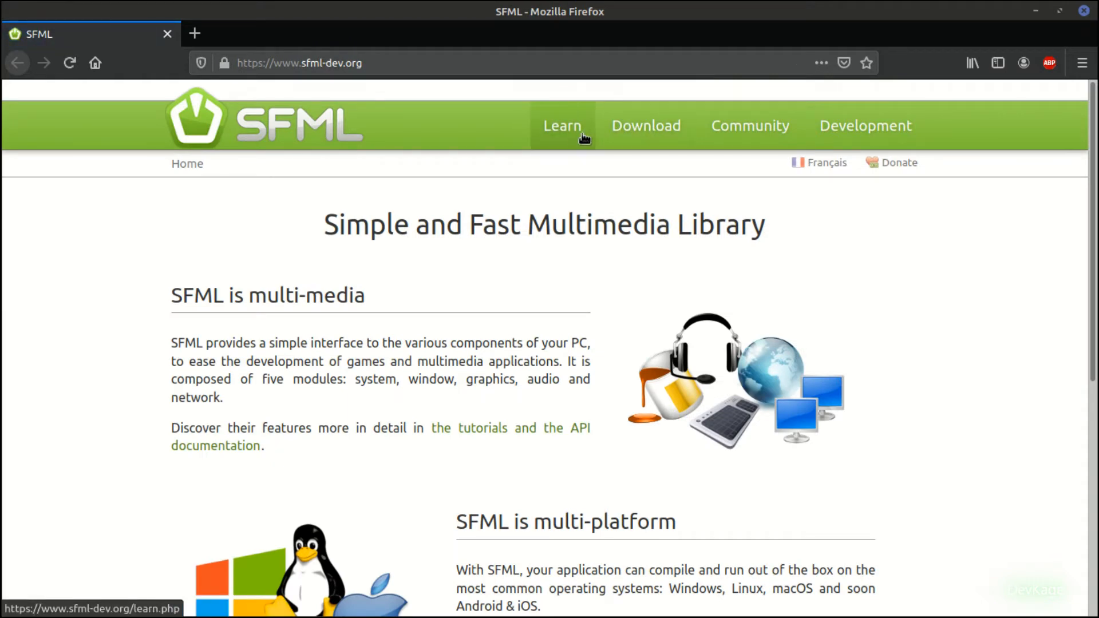
# Step: Open the 'SFML and Linux' tutorial under Learn and scroll to the install command
pyautogui.click(562, 126)
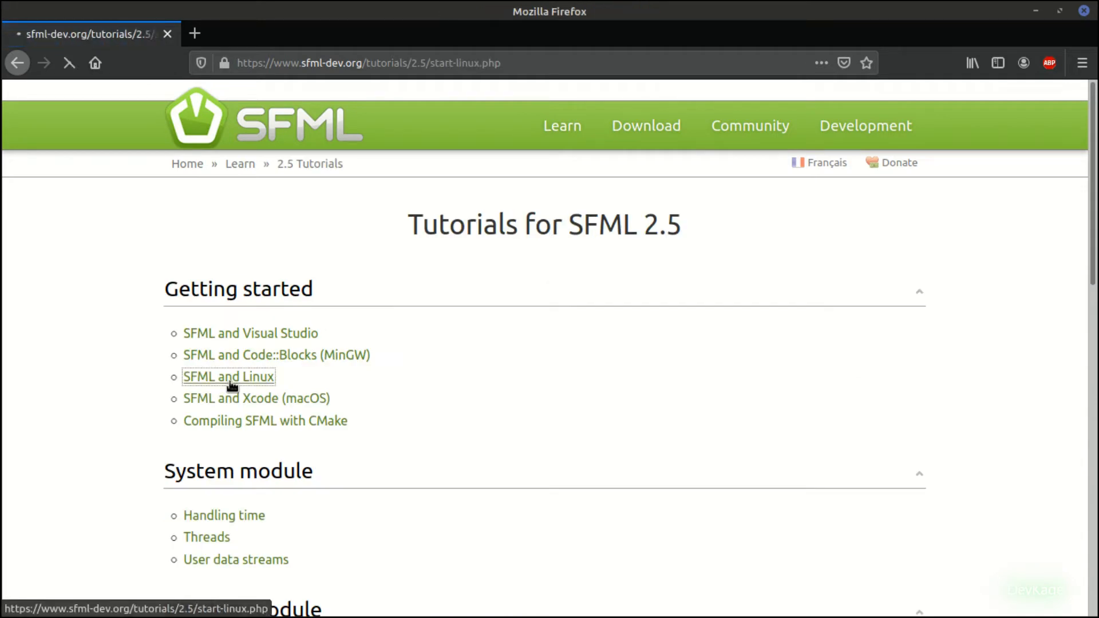
pyautogui.click(229, 377)
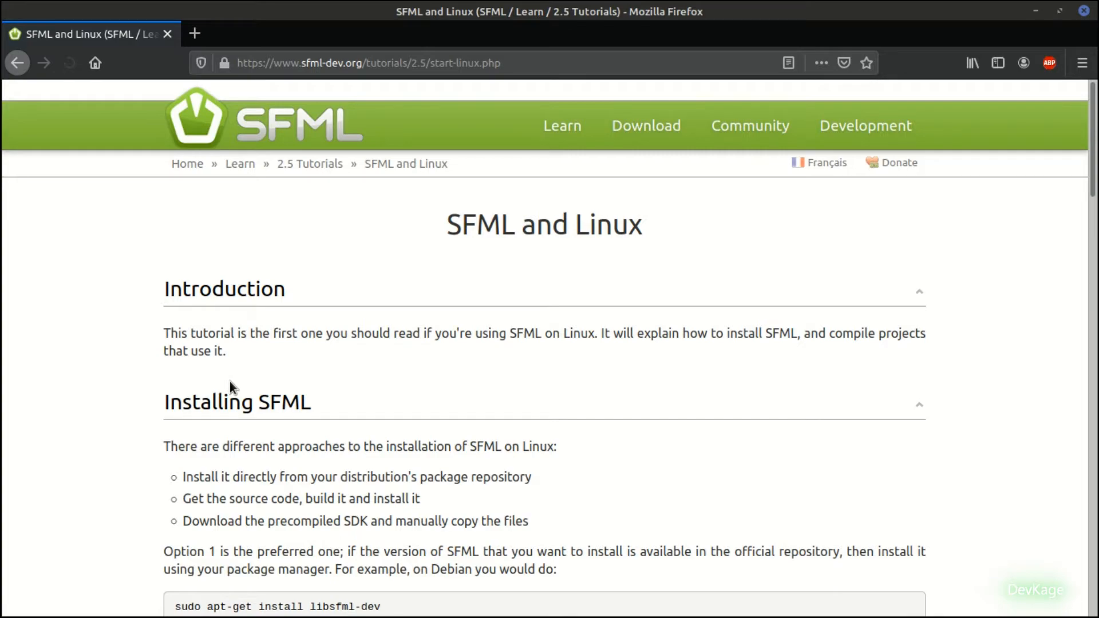
pyautogui.scroll(-3)
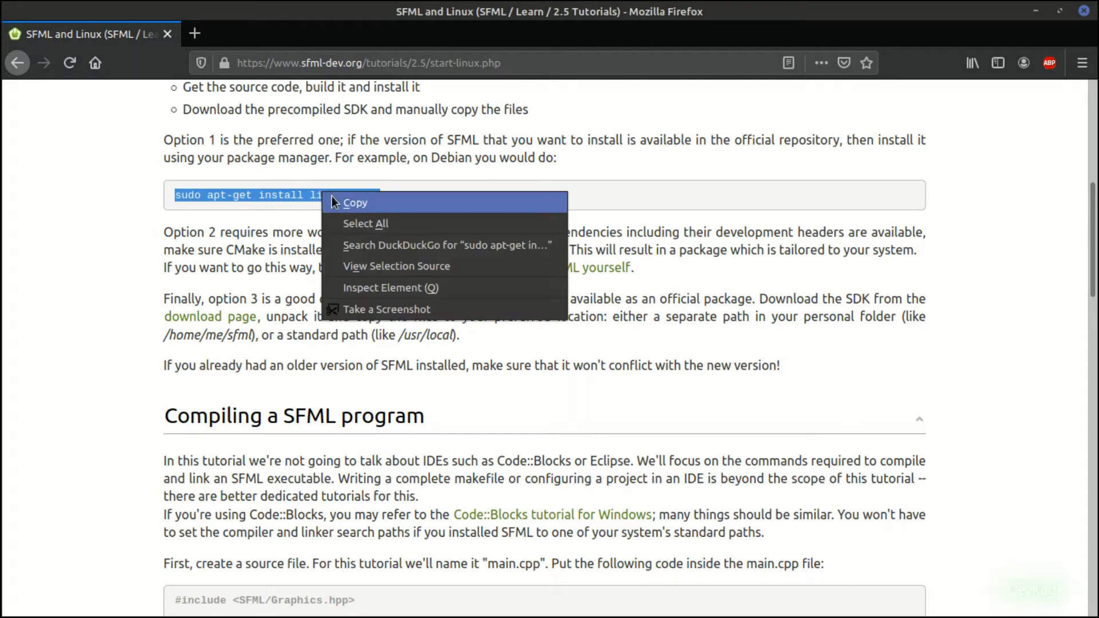
# Step: Run 'sudo apt-get install libsfml-dev' in Terminal, then move into Documents
pyautogui.click(356, 203)
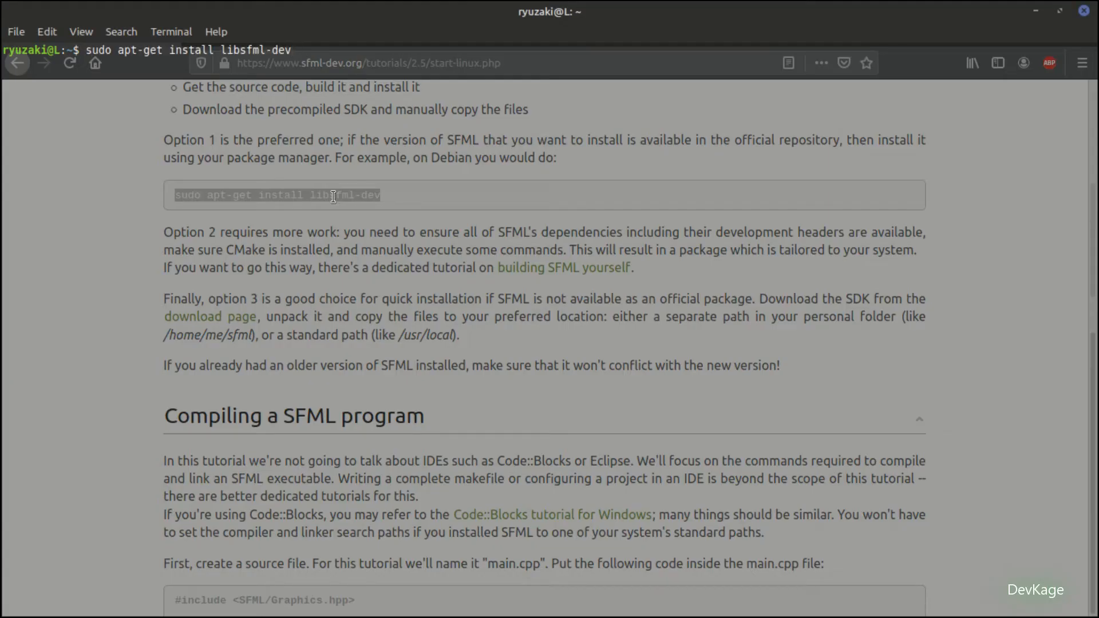
pyautogui.press('Return')
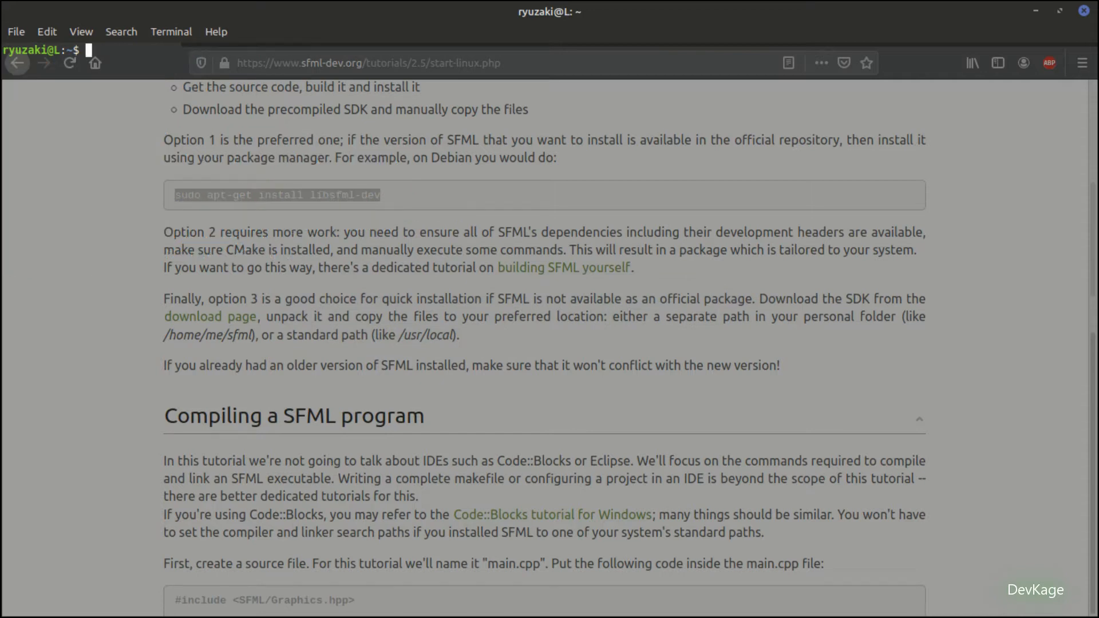
pyautogui.write('cd DO')
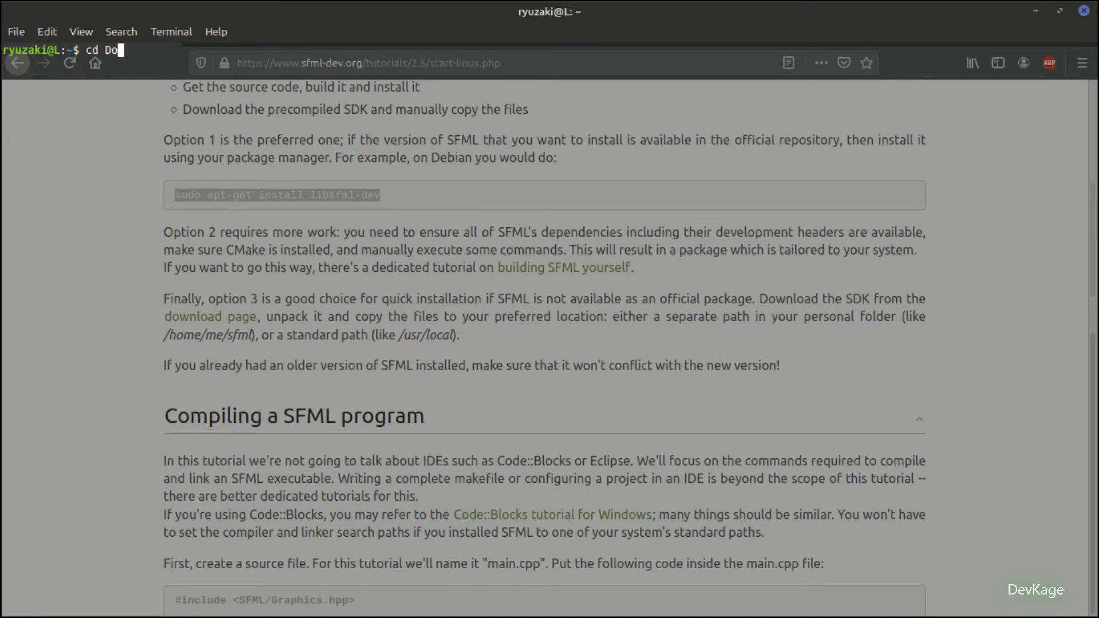
pyautogui.press('Return')
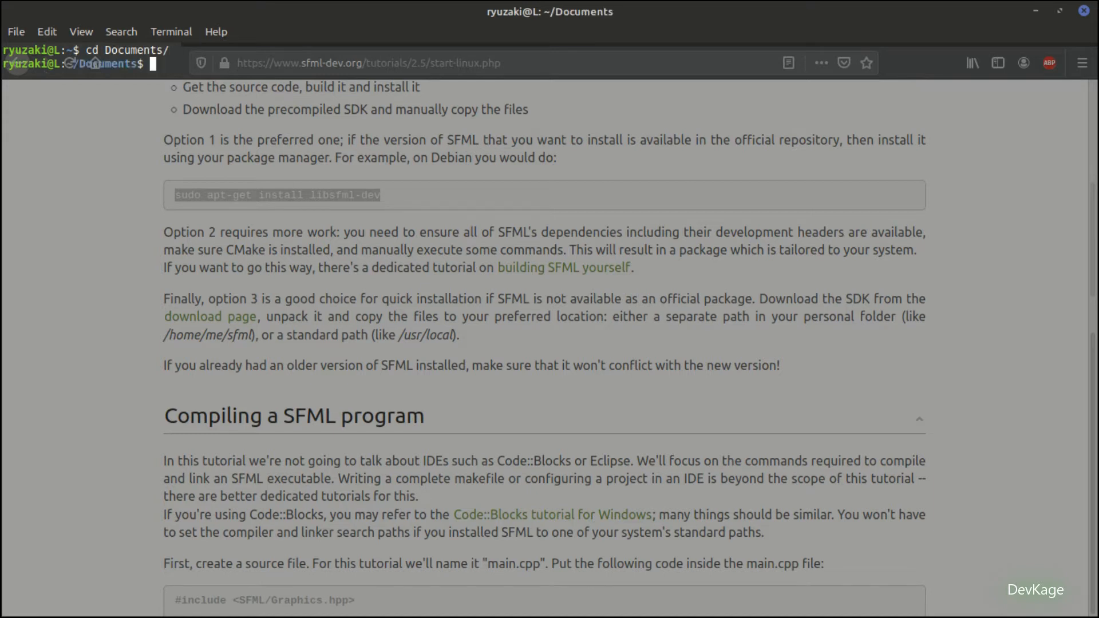
# Step: Create the Snake_SFML folder and open it in VS Code with 'code .'
pyautogui.write('mkdir')
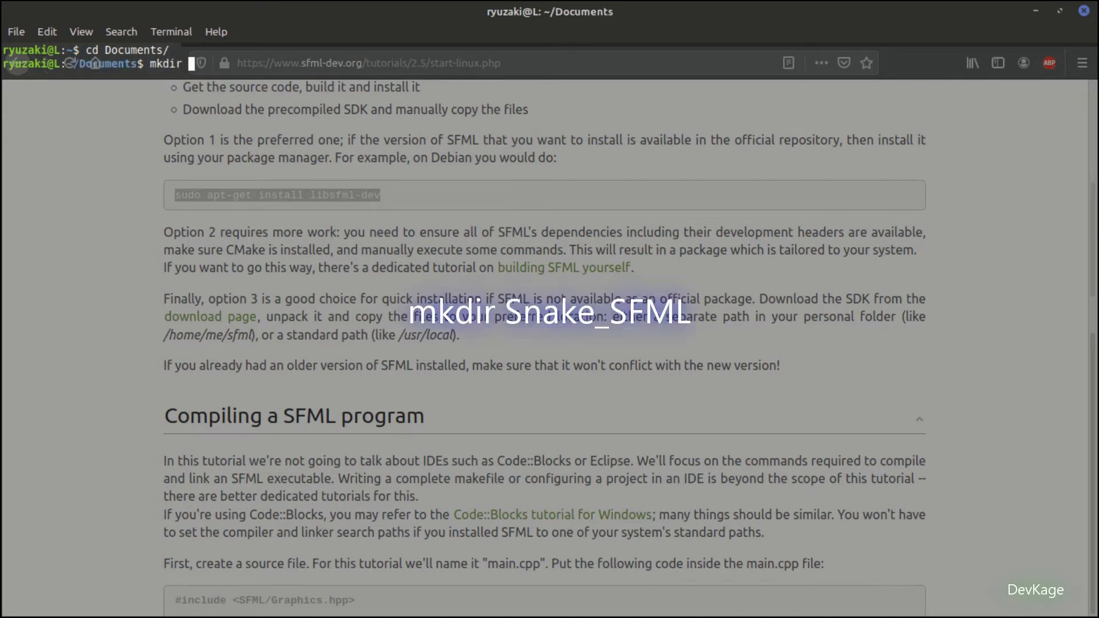
pyautogui.write('Snake_SF')
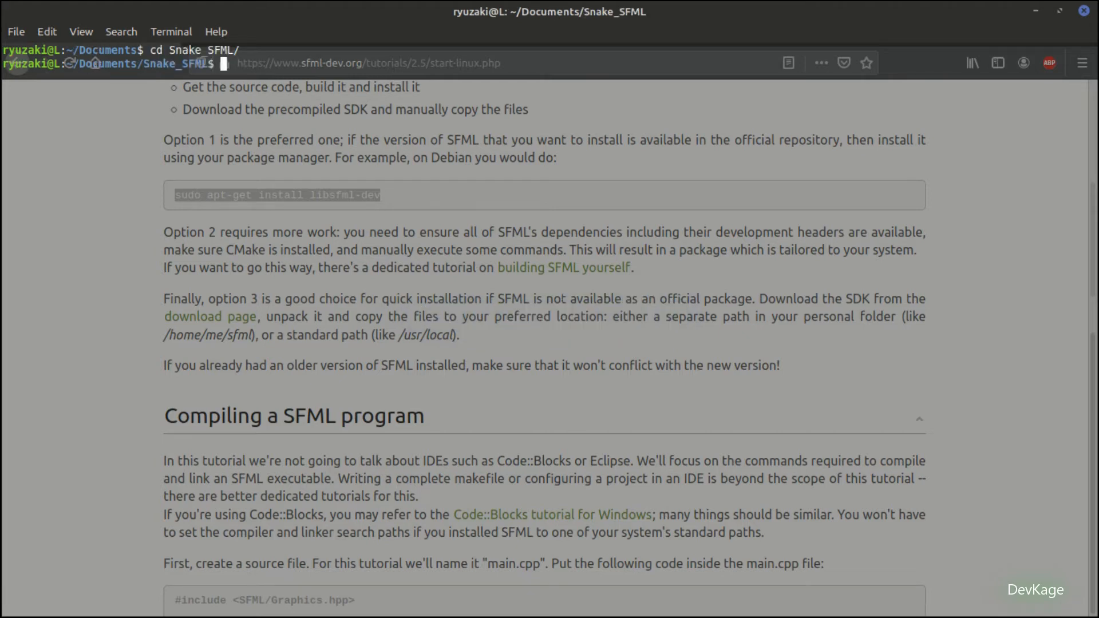
pyautogui.write('code')
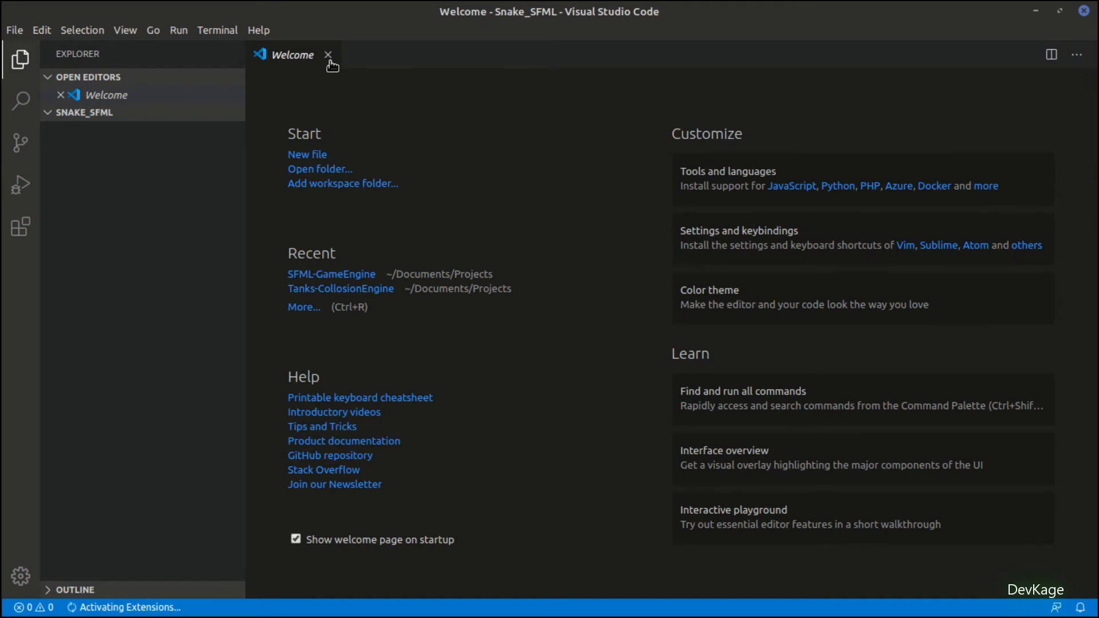
# Step: Close the Welcome tab and review the installed Easy C++ projects extension details
pyautogui.click(328, 55)
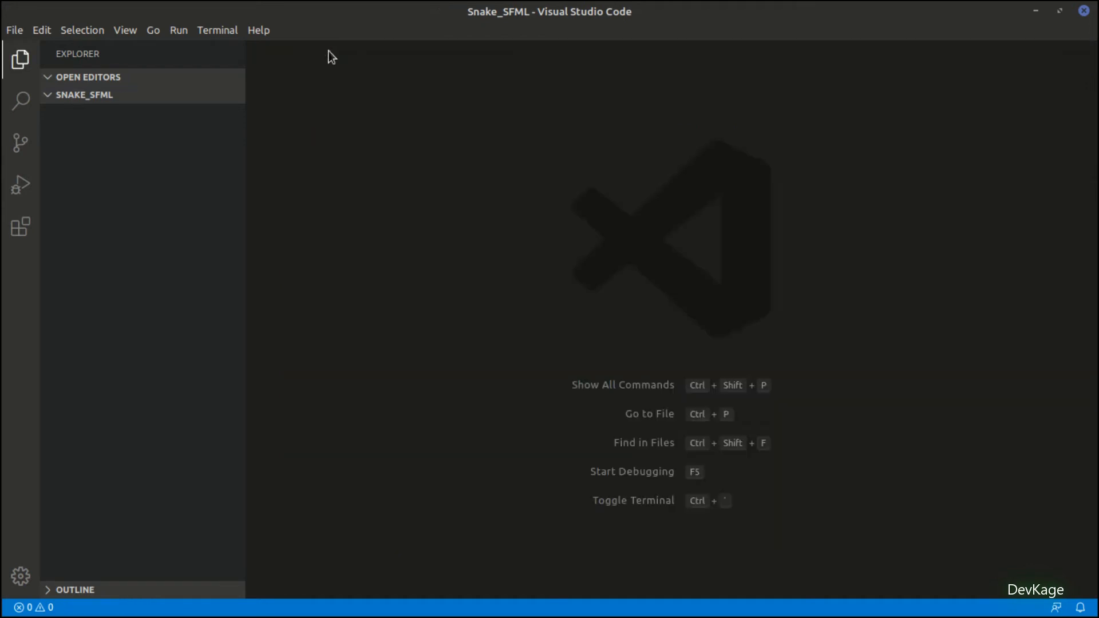
pyautogui.moveTo(21, 227)
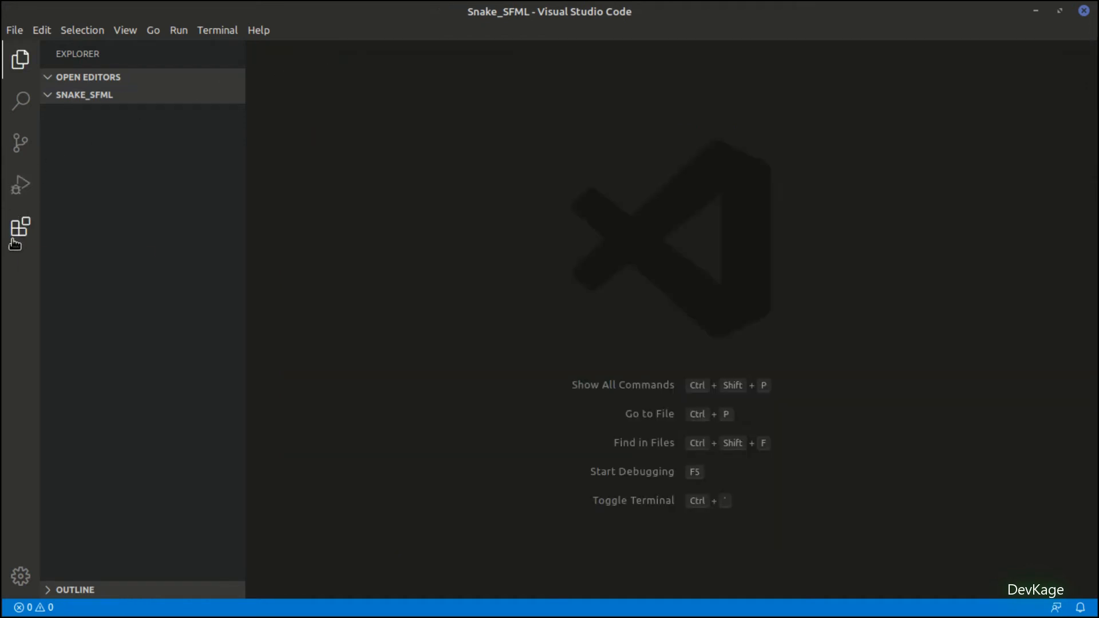
pyautogui.click(20, 227)
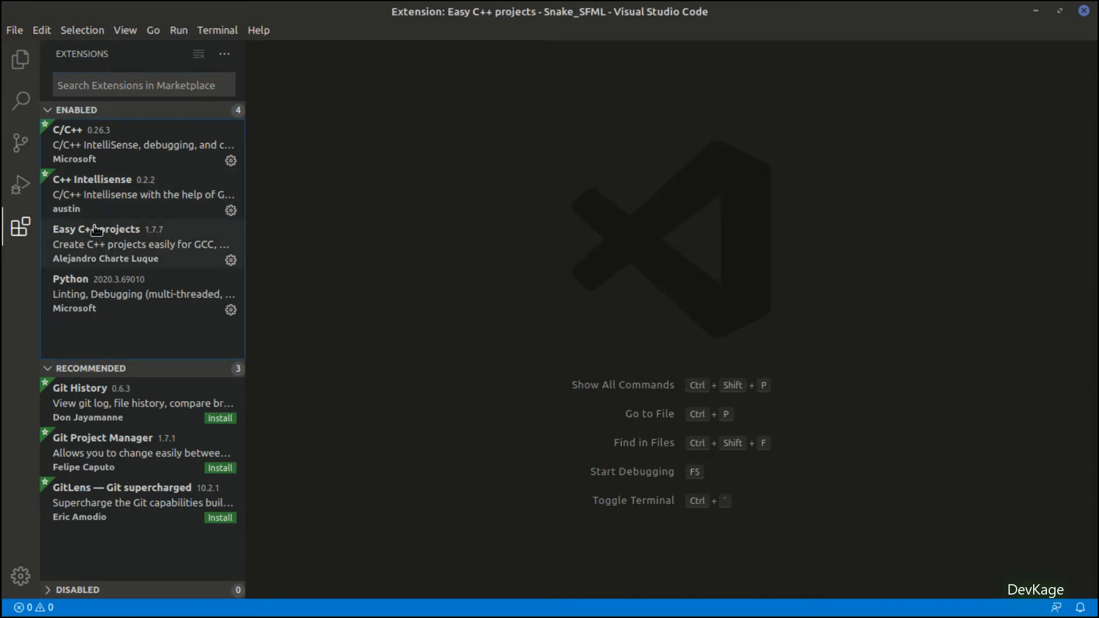
pyautogui.click(96, 243)
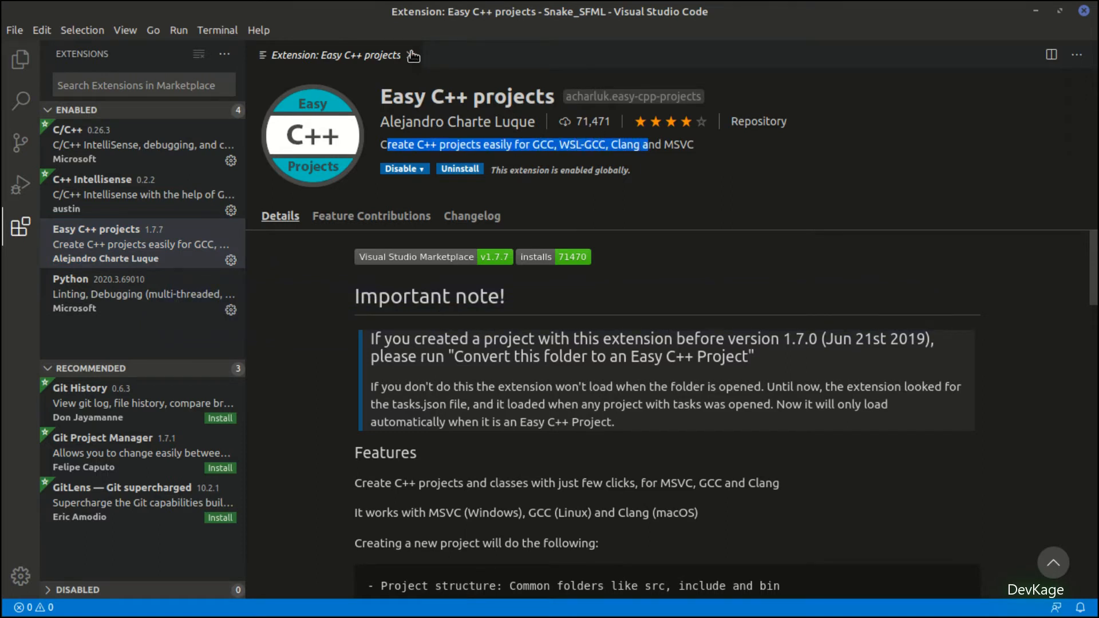
pyautogui.click(20, 59)
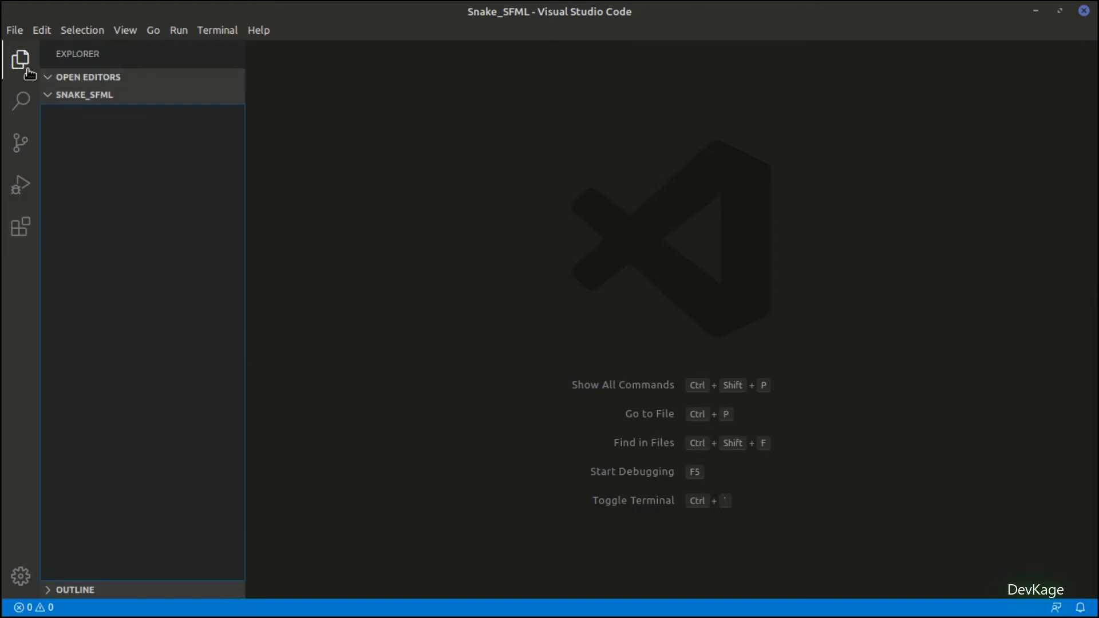
pyautogui.moveTo(424, 168)
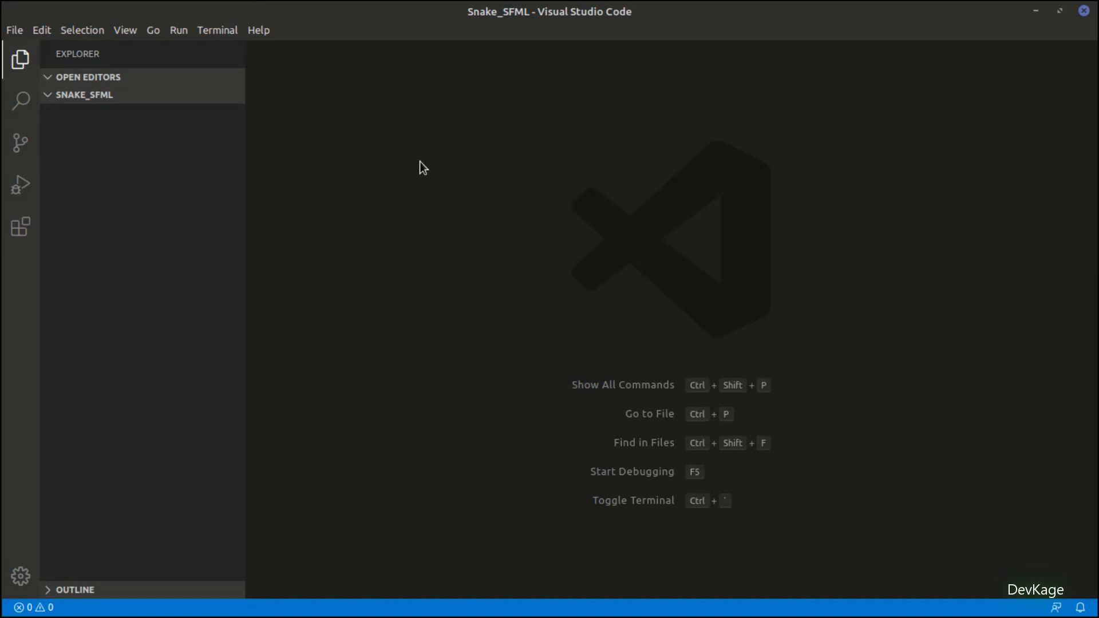
# Step: Run 'Easy Cpp/C++: Create new C++ project' from the Command Palette
pyautogui.press('ctrl+shift+p')
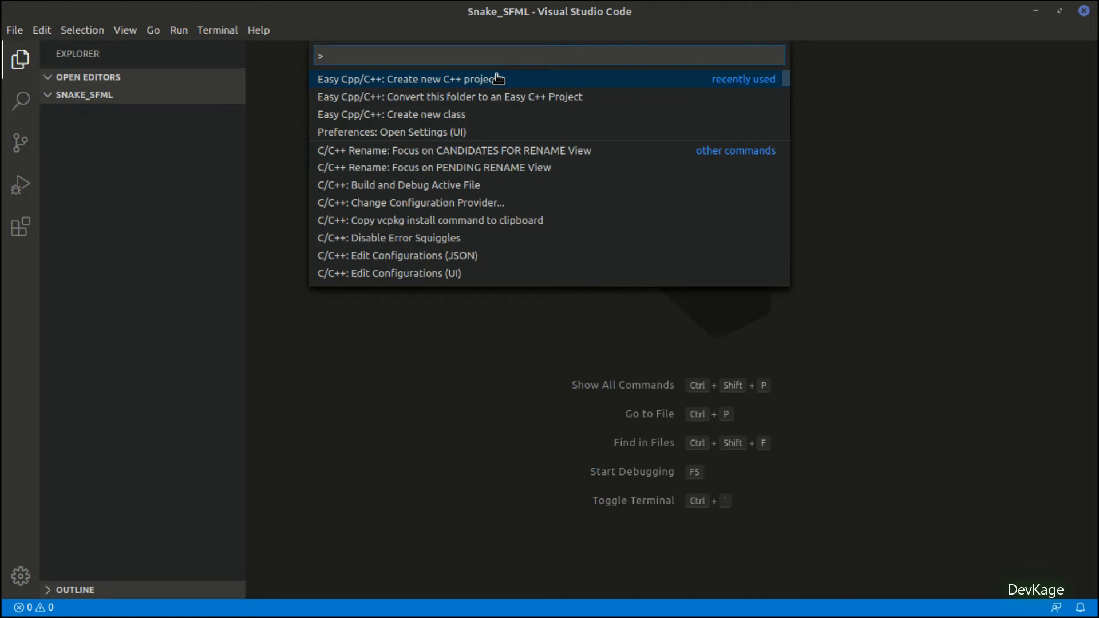
pyautogui.click(410, 78)
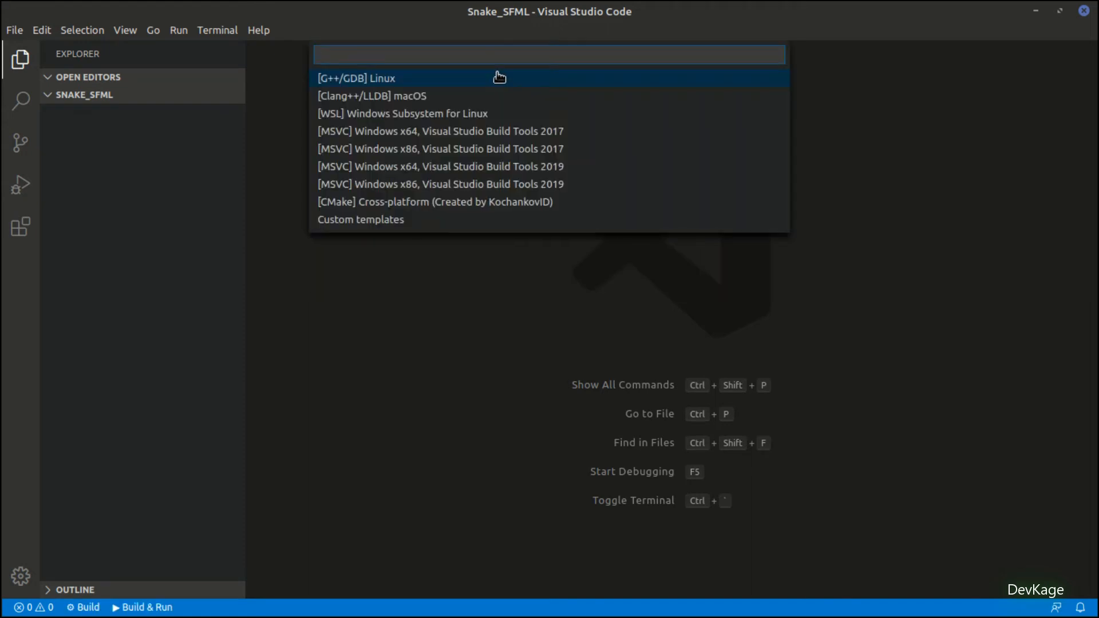
pyautogui.moveTo(394, 85)
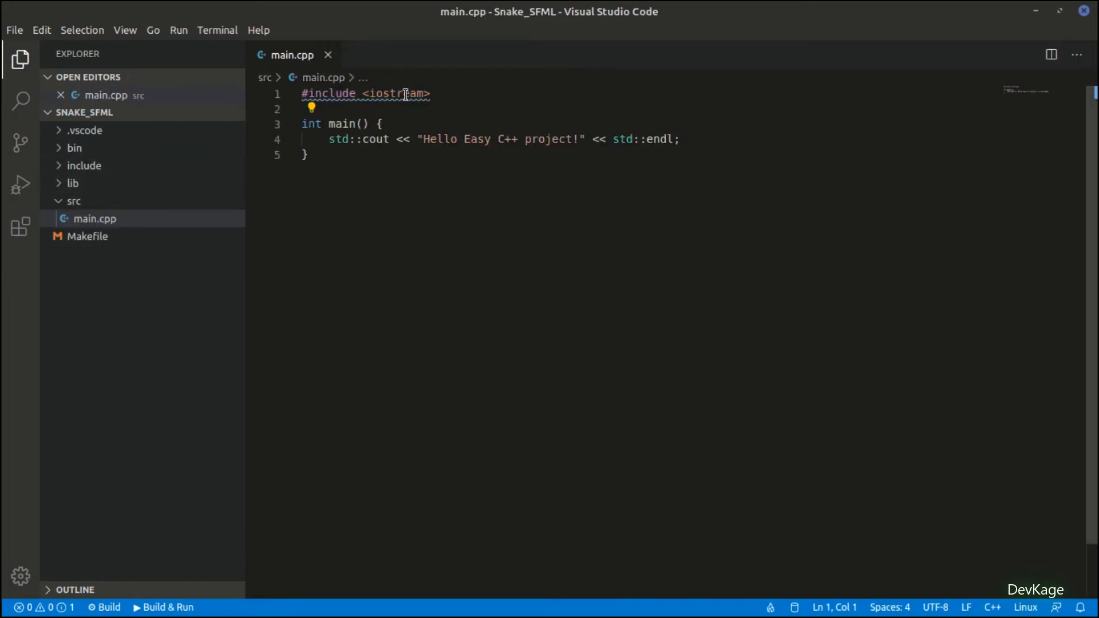
# Step: Review the Makefile and add a blank line after main's closing brace in main.cpp
pyautogui.click(88, 236)
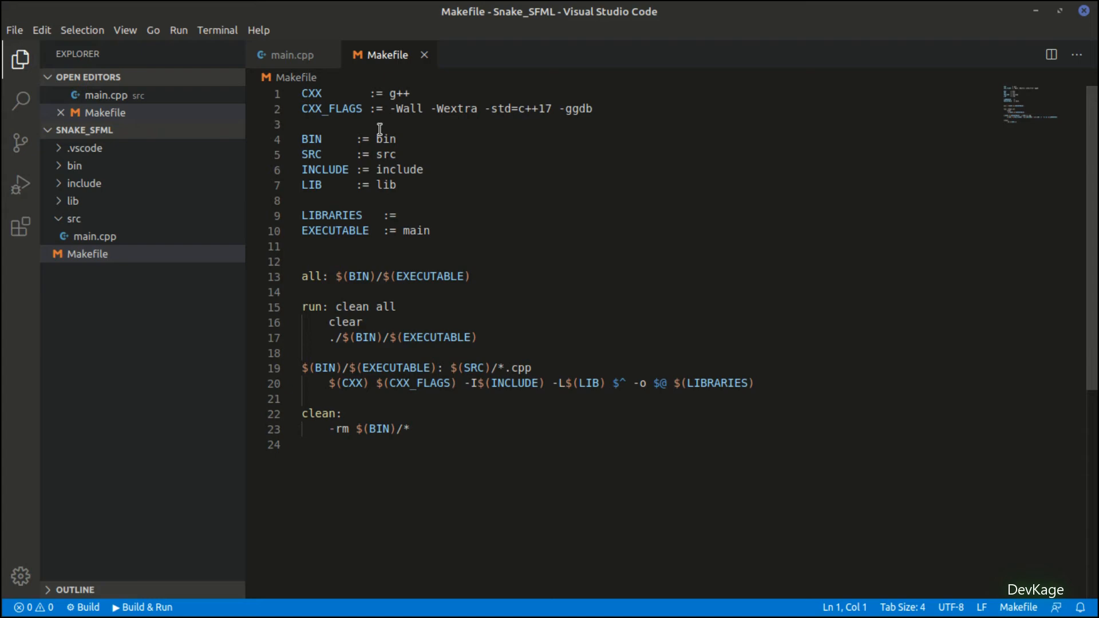
pyautogui.click(303, 94)
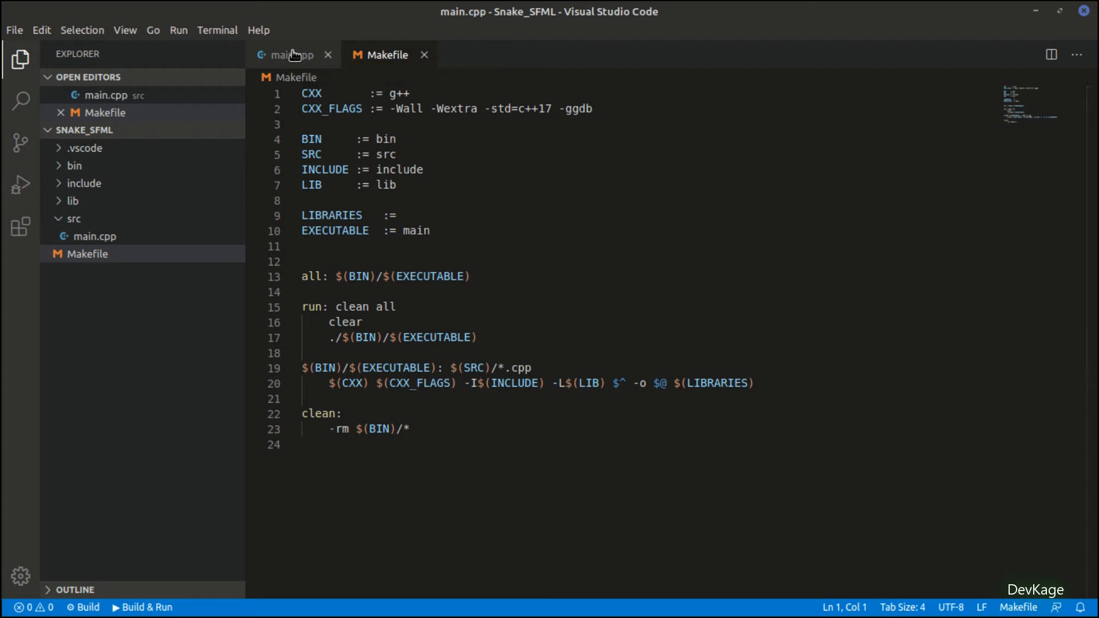
pyautogui.click(292, 55)
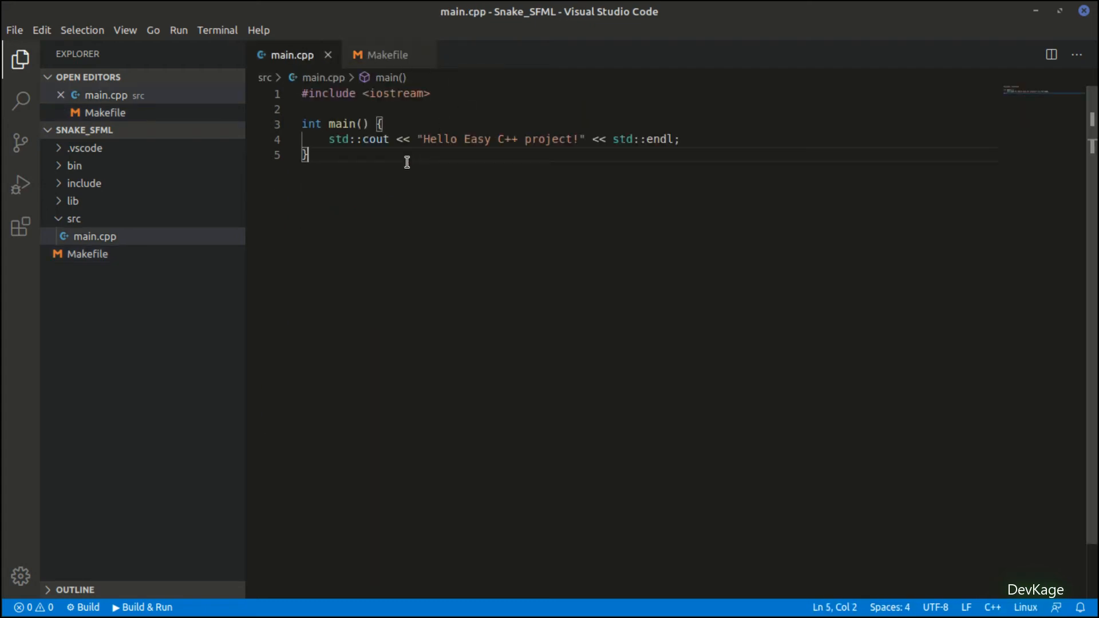
pyautogui.press('Return')
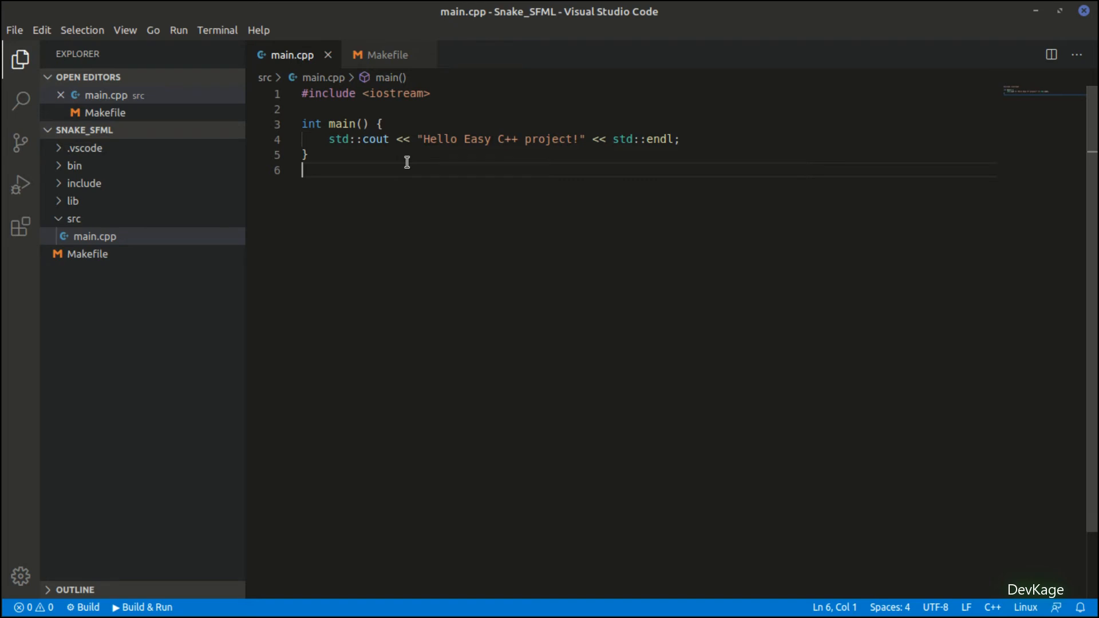
pyautogui.click(178, 30)
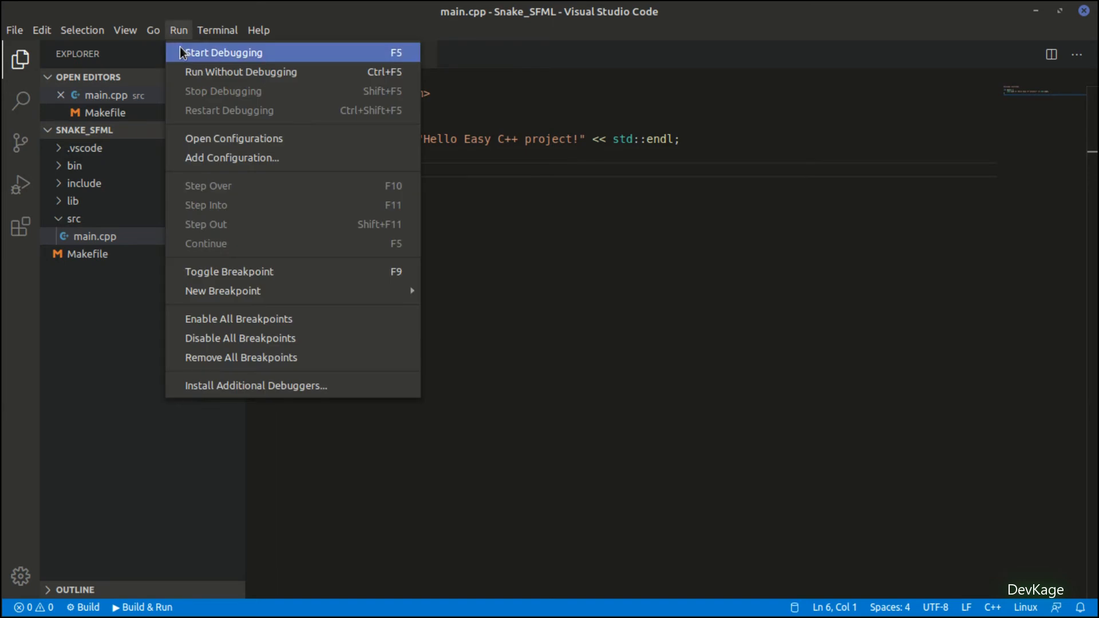
pyautogui.moveTo(531, 263)
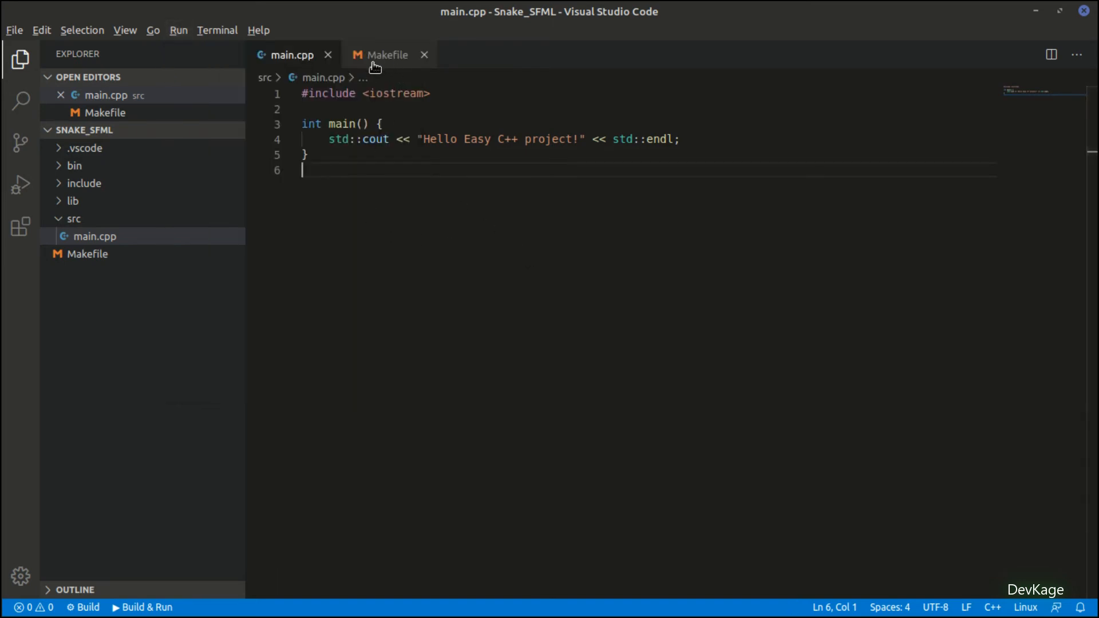
pyautogui.moveTo(306, 177)
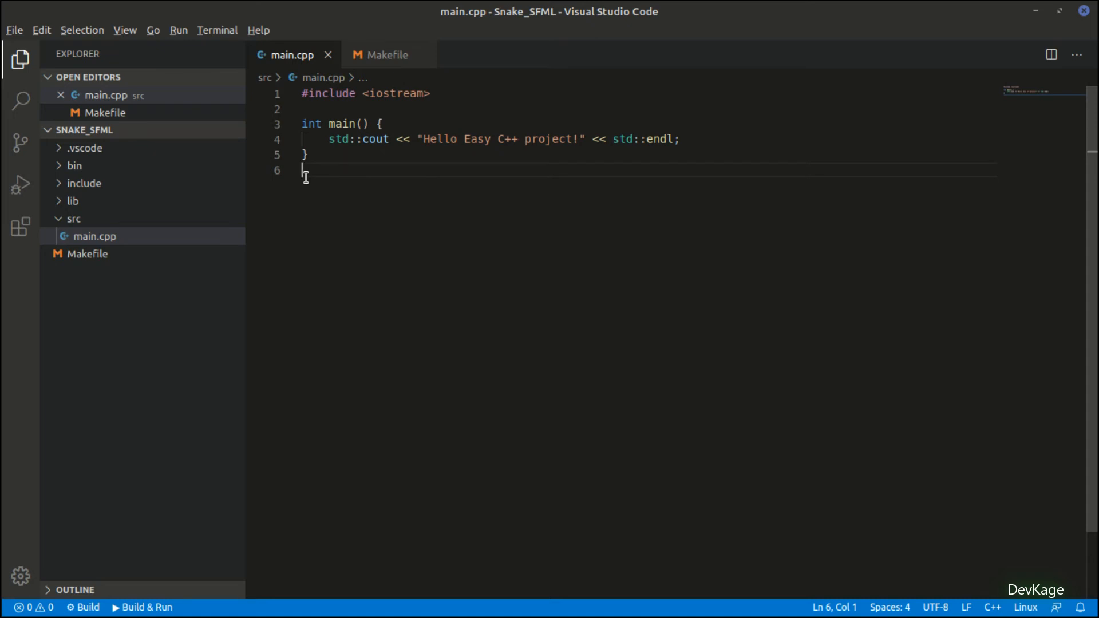
# Step: Build the project with make in a new integrated terminal
pyautogui.click(218, 29)
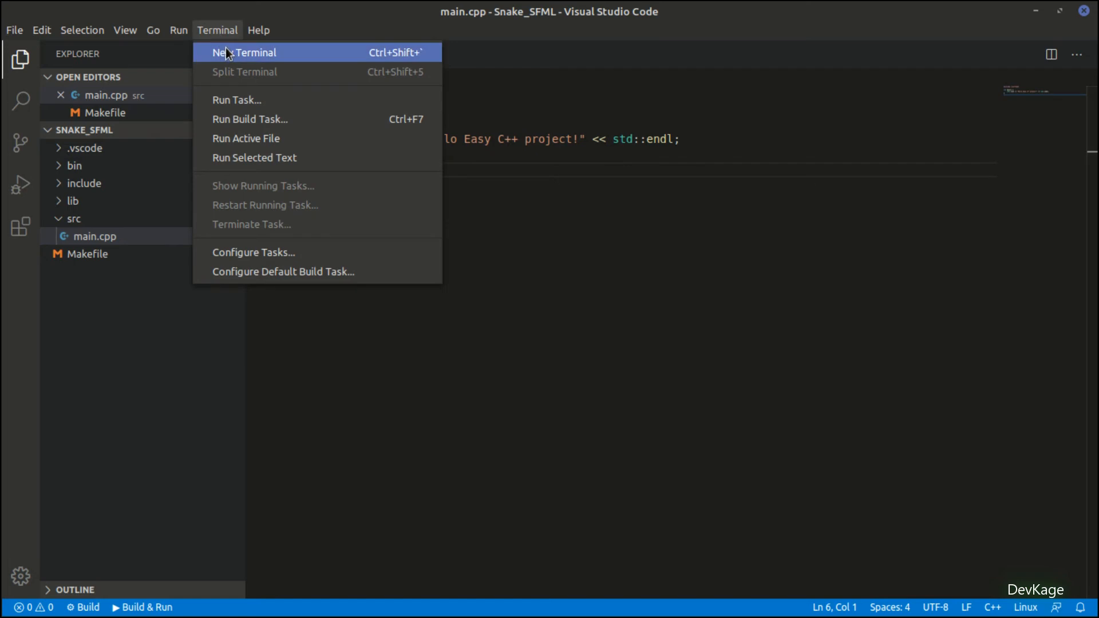
pyautogui.click(245, 52)
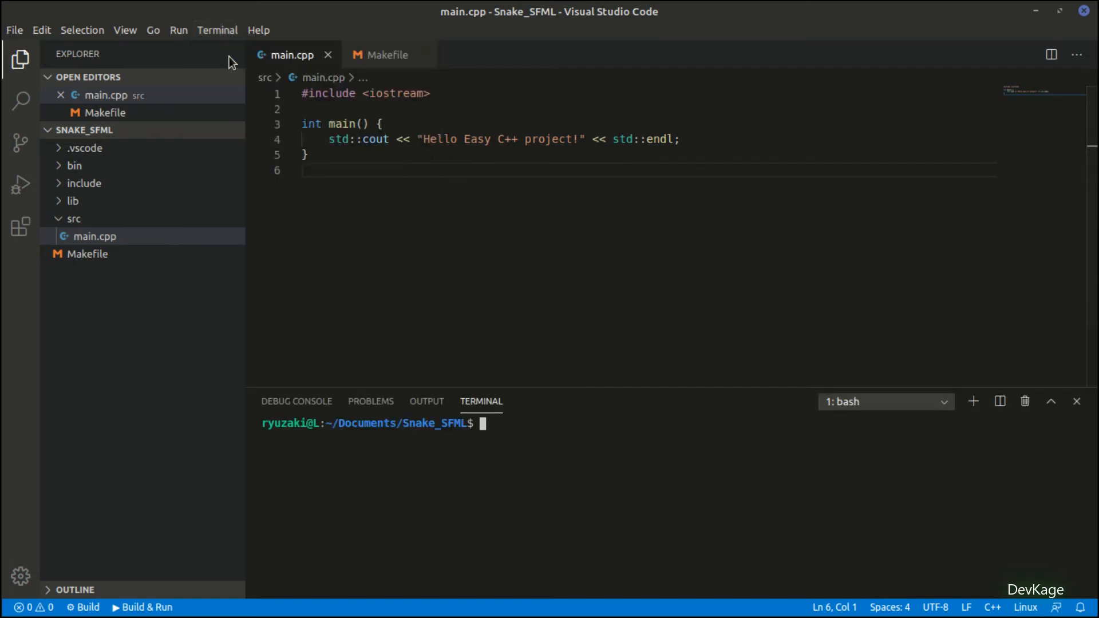
pyautogui.write('make')
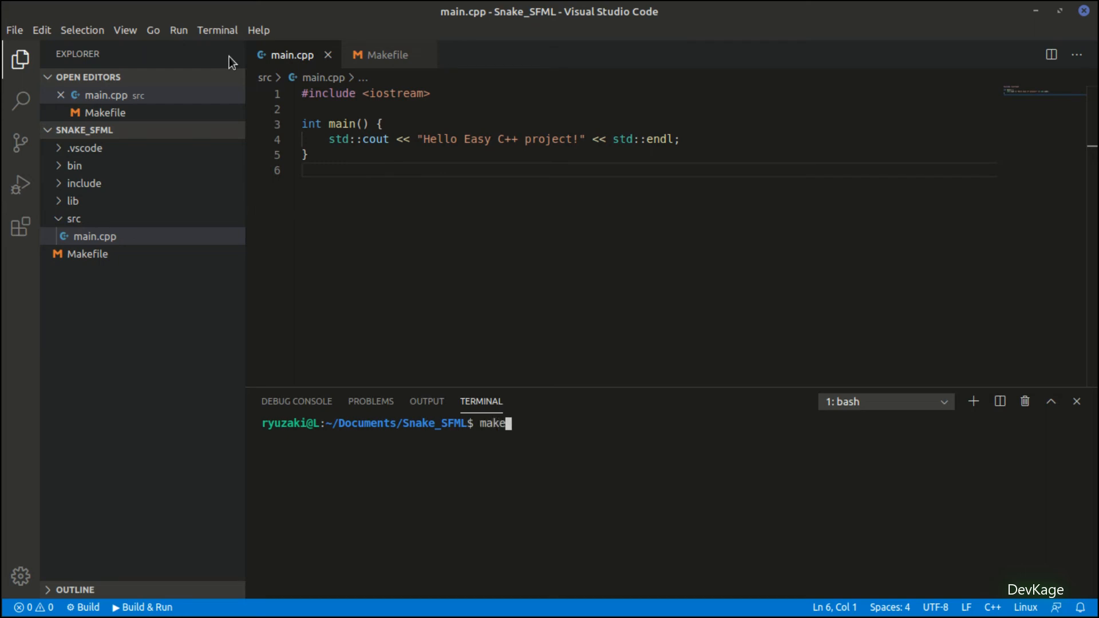
pyautogui.press('Return')
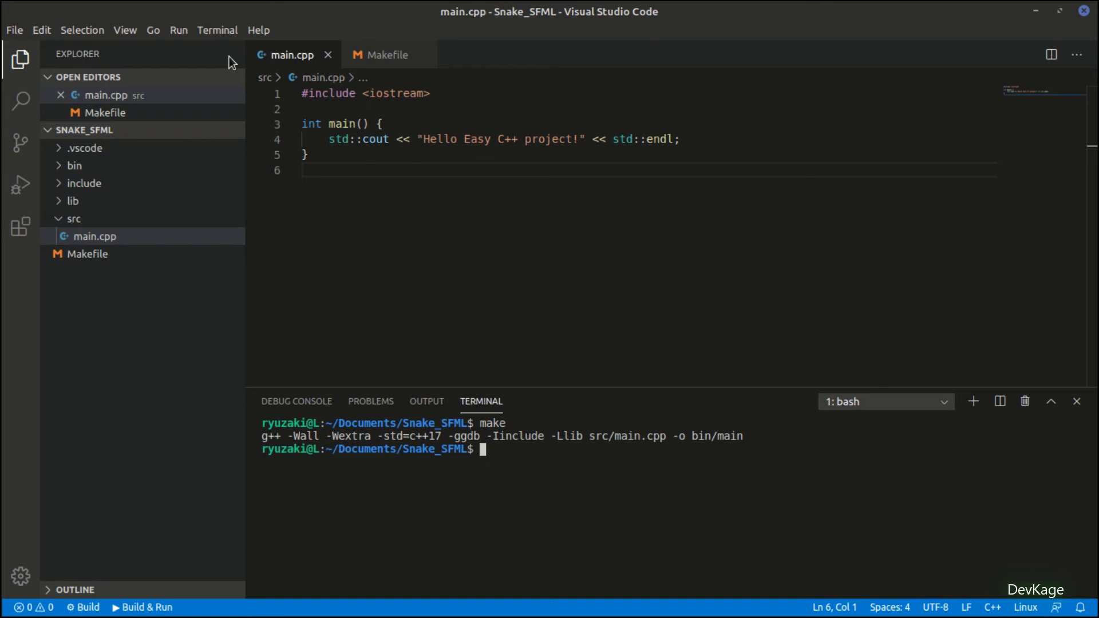
# Step: Run bin/main to print 'Hello Easy C++ project!'
pyautogui.click(74, 165)
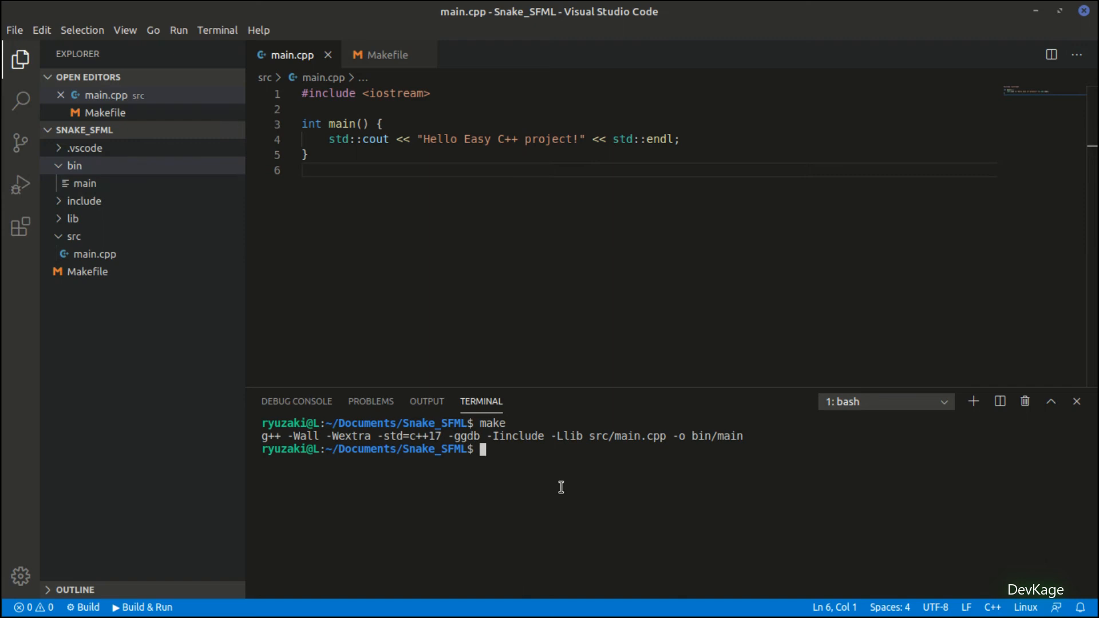
pyautogui.write('bin/main')
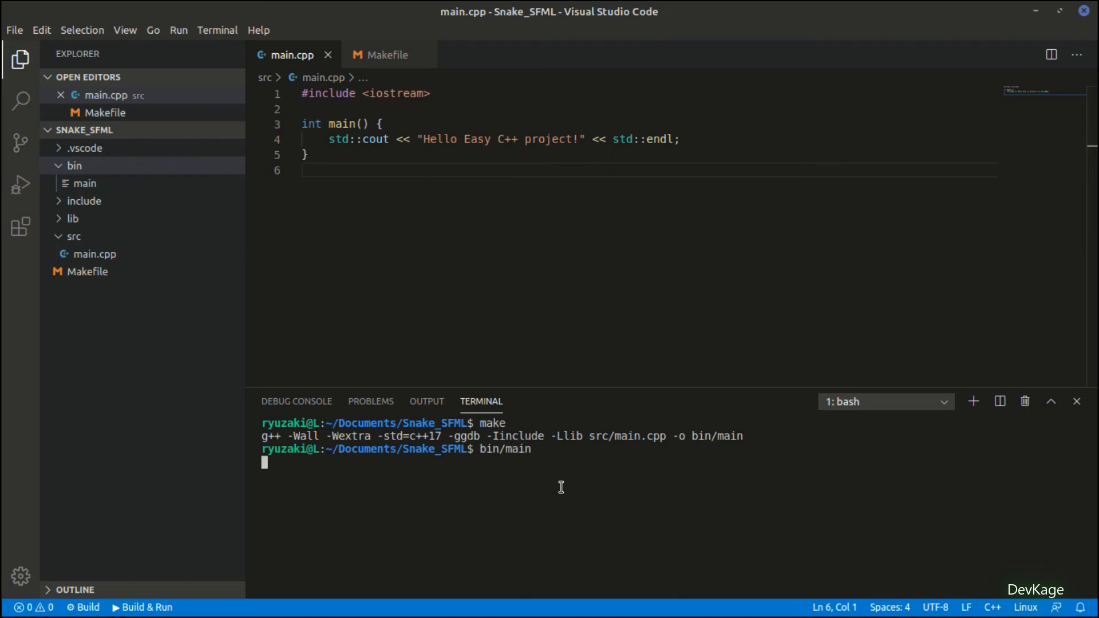
pyautogui.press('Return')
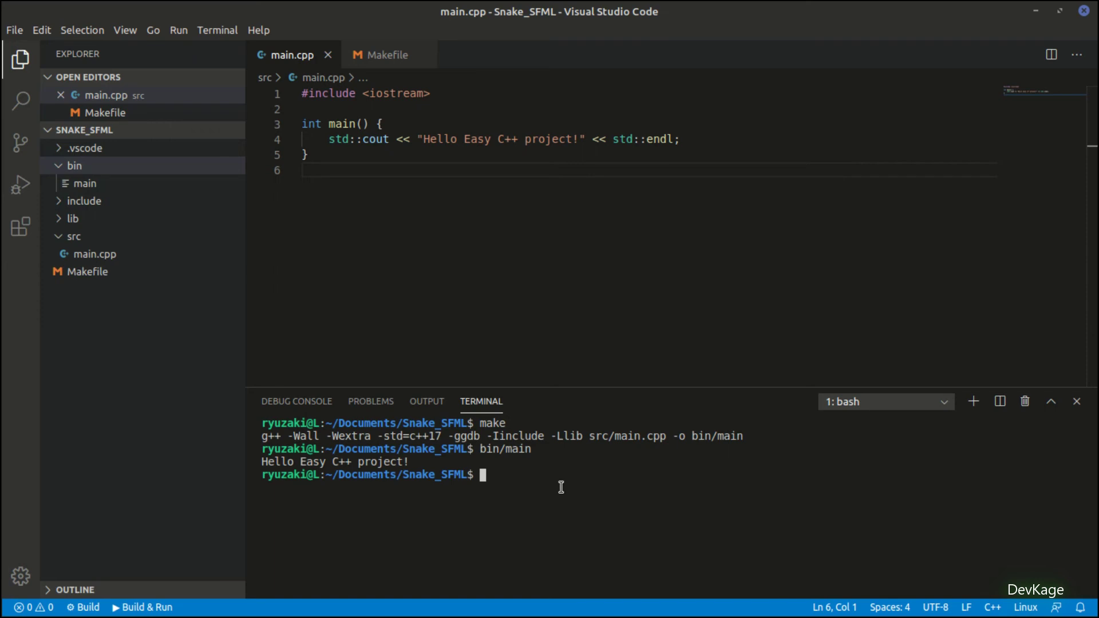
pyautogui.moveTo(433, 469)
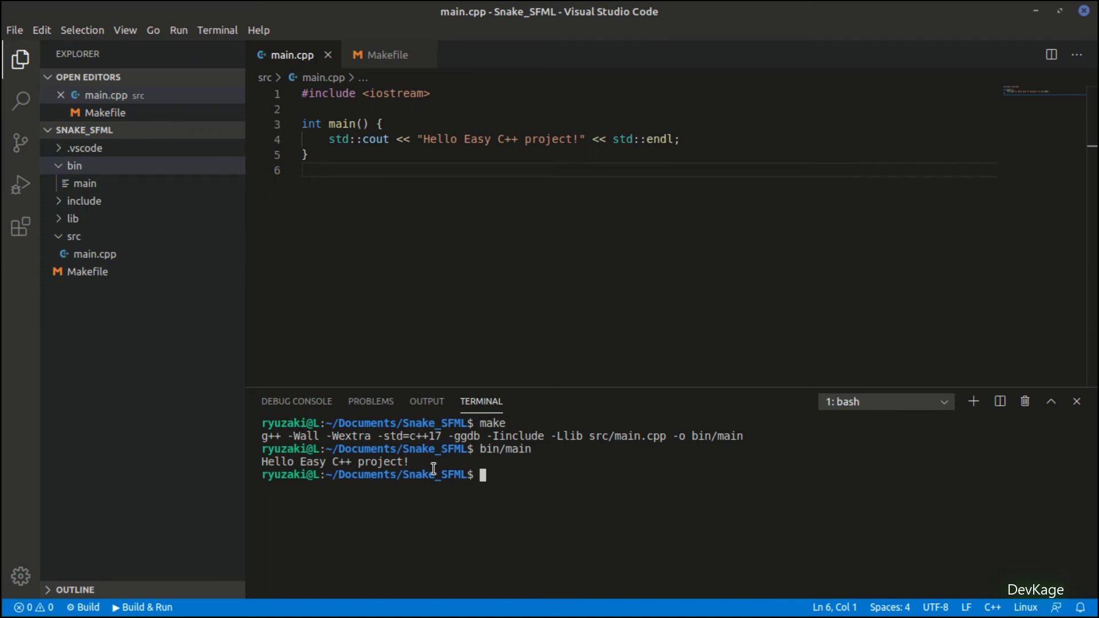
# Step: Paste SFML's green-circle example into main.cpp and check the tutorial's -lsfml link flags
pyautogui.click(22, 78)
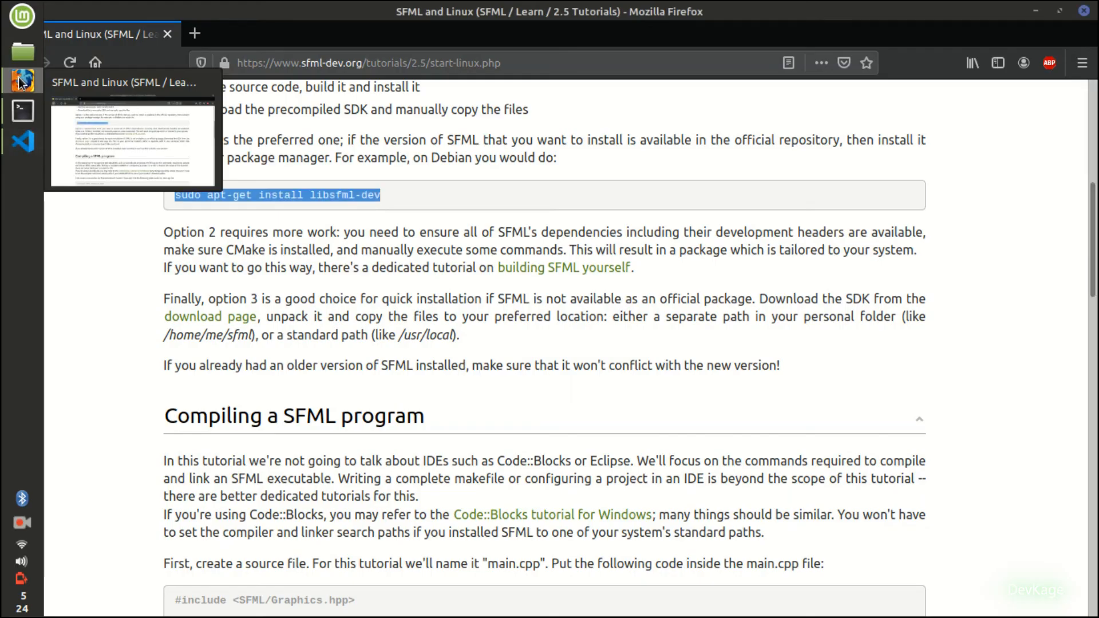
pyautogui.scroll(-3)
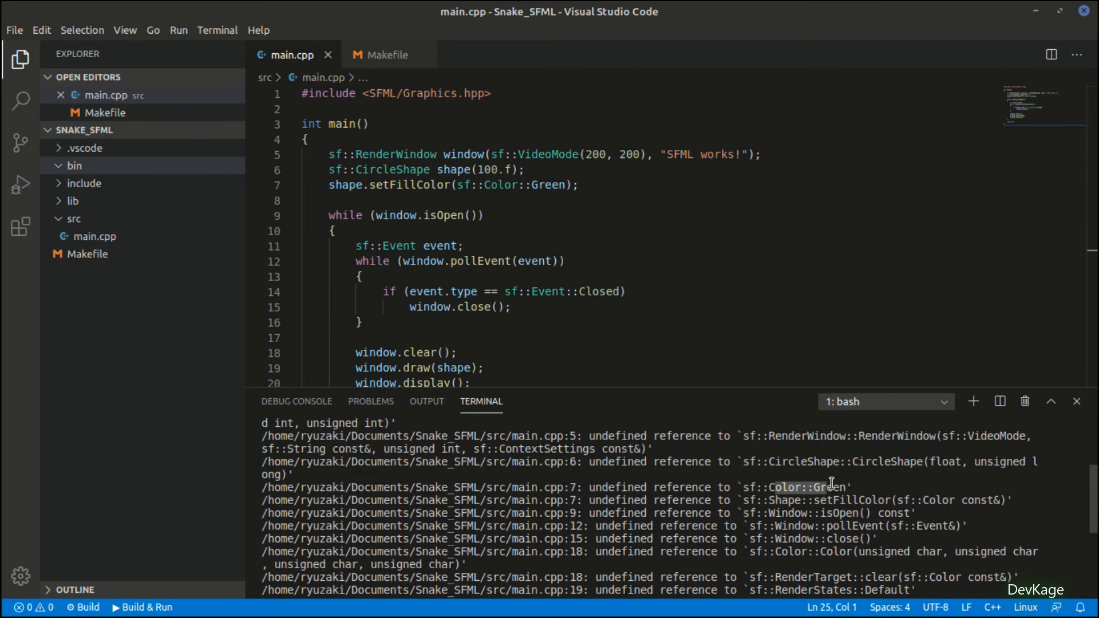
pyautogui.click(360, 276)
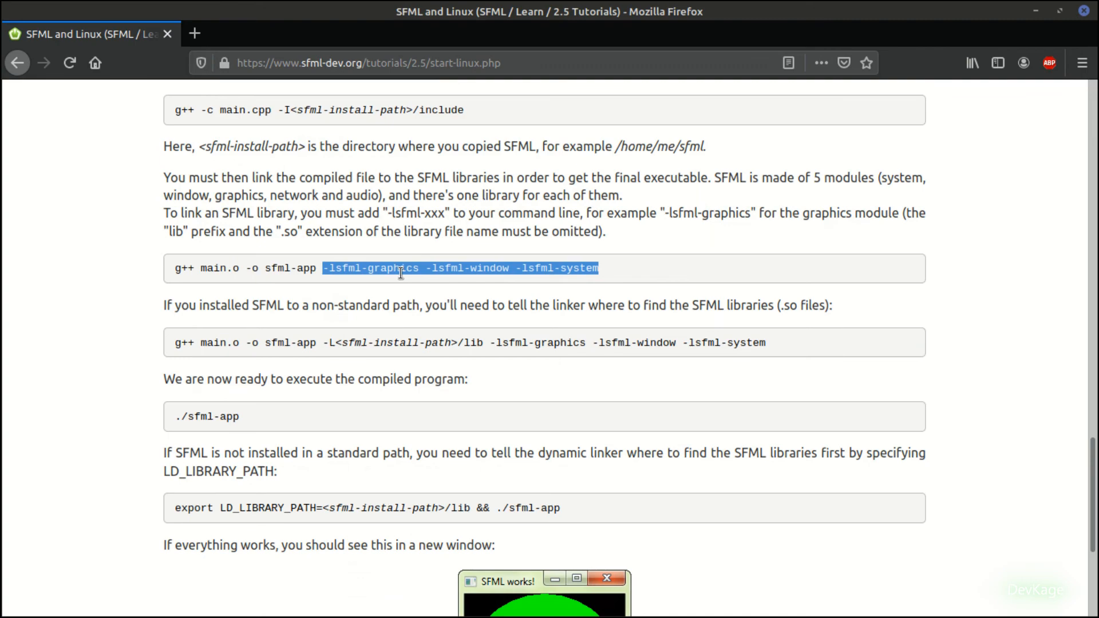
pyautogui.moveTo(581, 268)
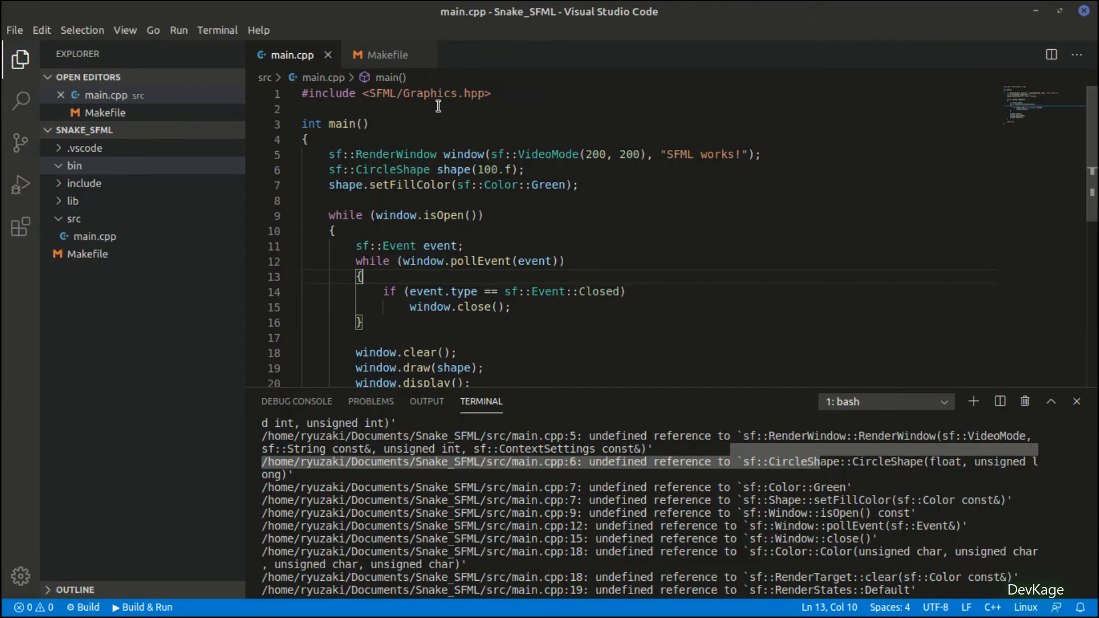
# Step: Add -lsfml-graphics -lsfml-window -lsfml-system to the Makefile, rebuild, run bin/main, close window
pyautogui.click(388, 55)
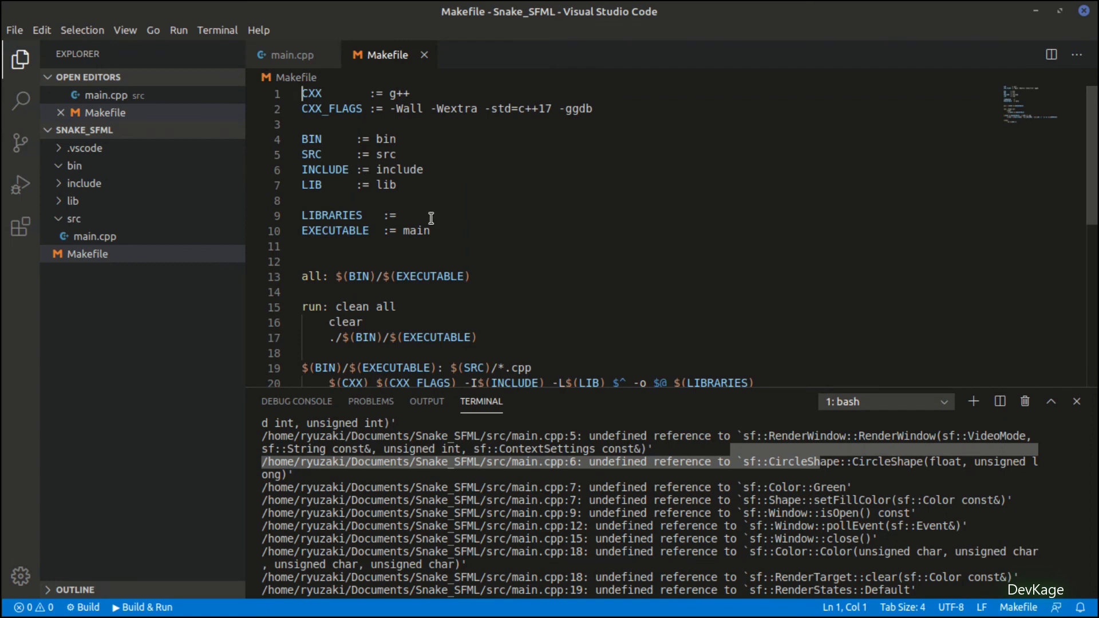
pyautogui.write('-lsfml-graphics -lsfml-window -lsfml-system')
pyautogui.click(648, 507)
pyautogui.write('make')
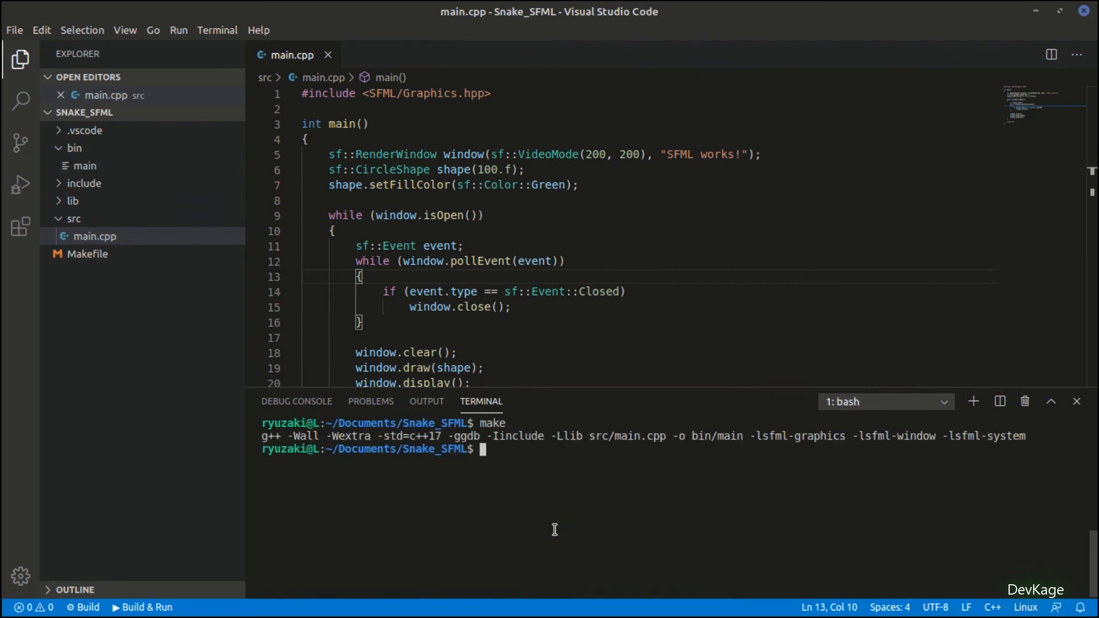
pyautogui.write('bin/main')
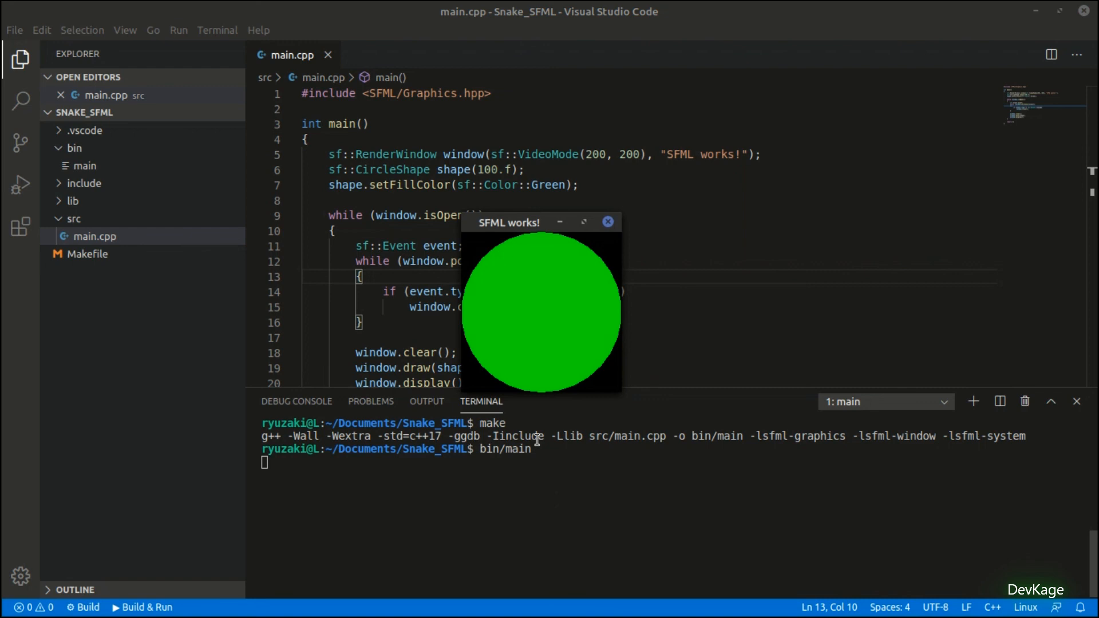
pyautogui.moveTo(501, 224)
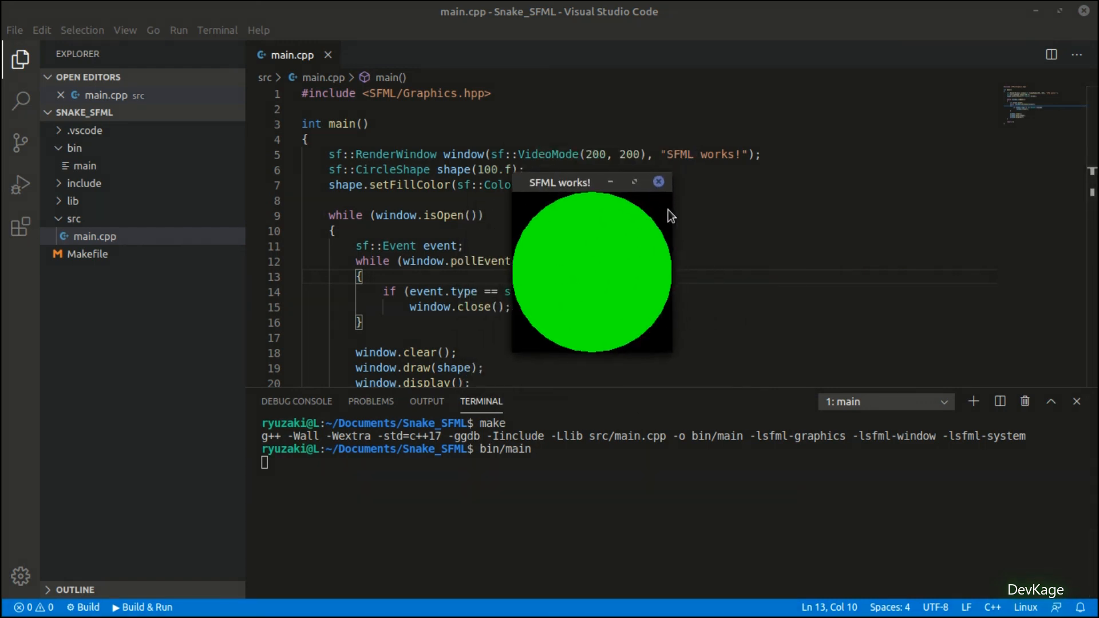
pyautogui.click(658, 181)
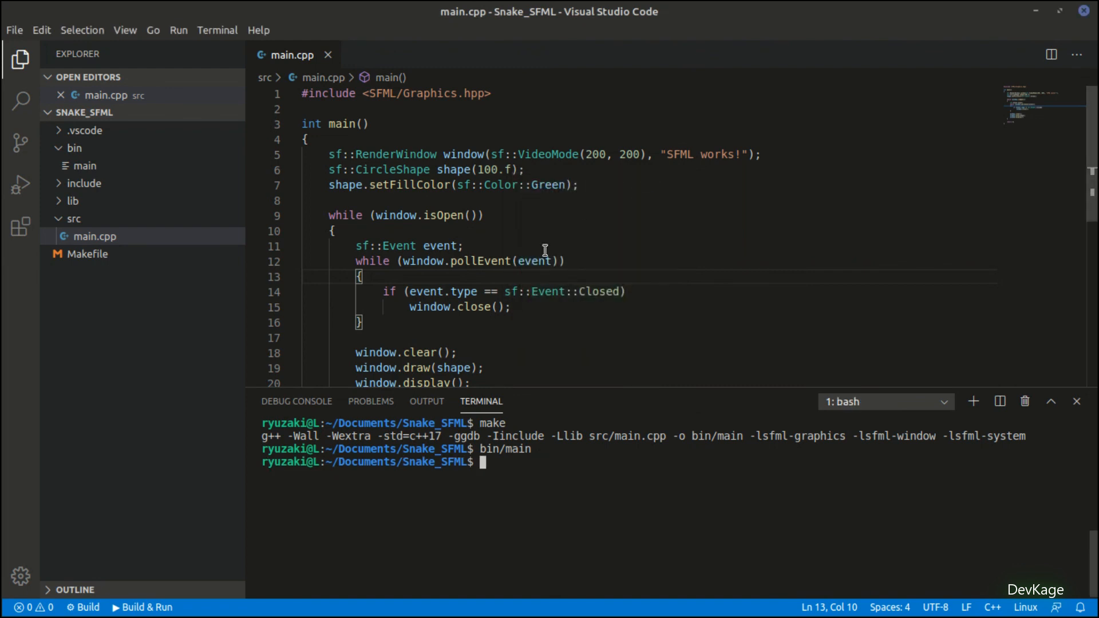
pyautogui.moveTo(496, 291)
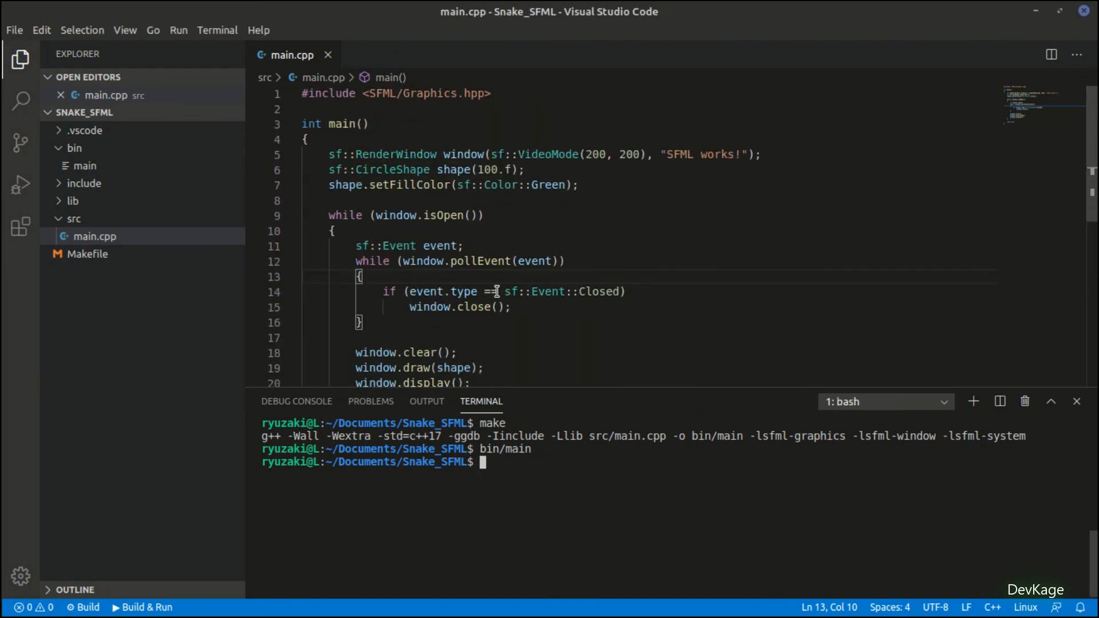